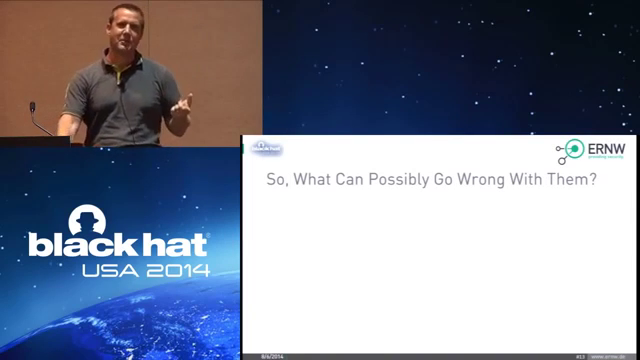
pyautogui.press('Right')
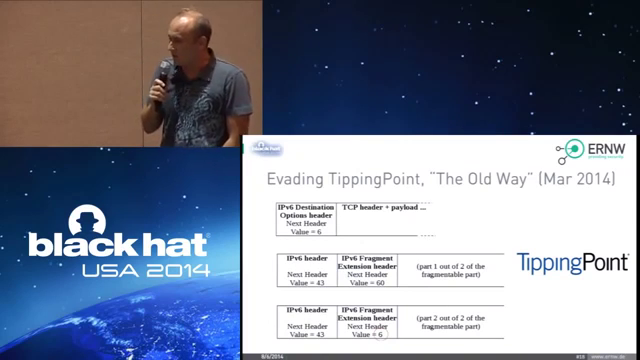
pyautogui.press('Right')
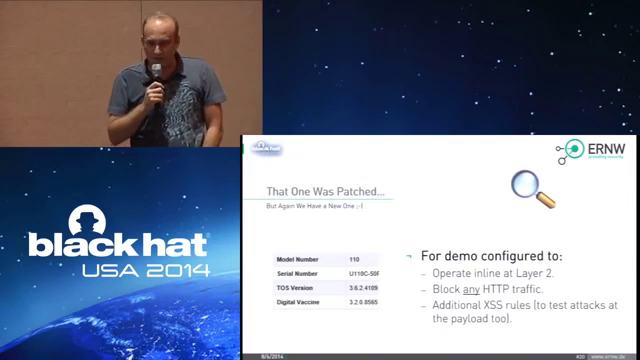